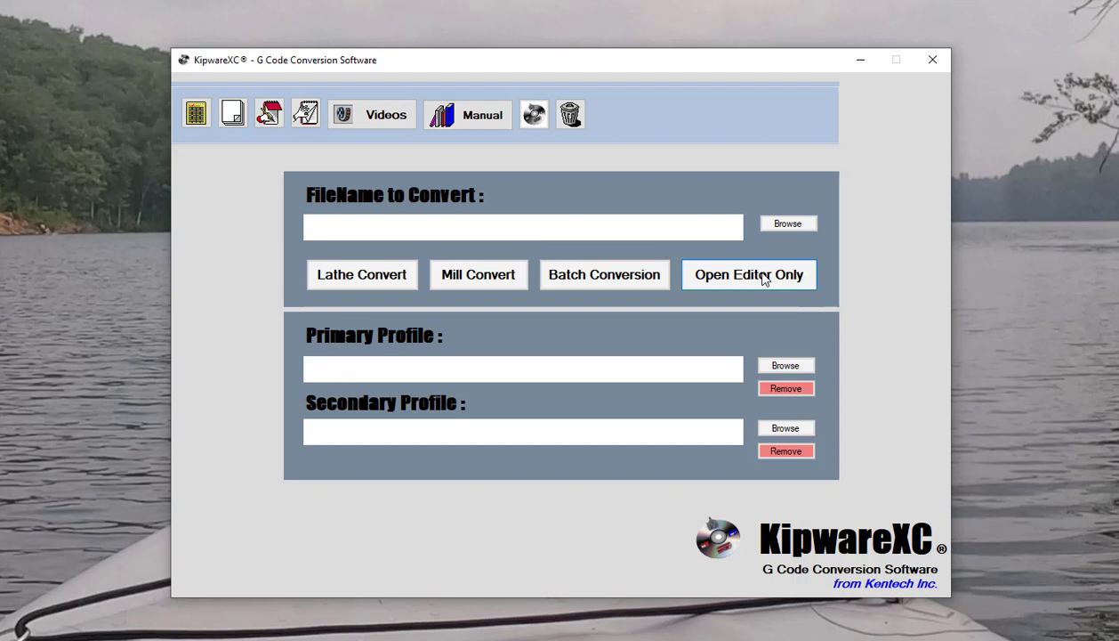
mouse_move(788, 223)
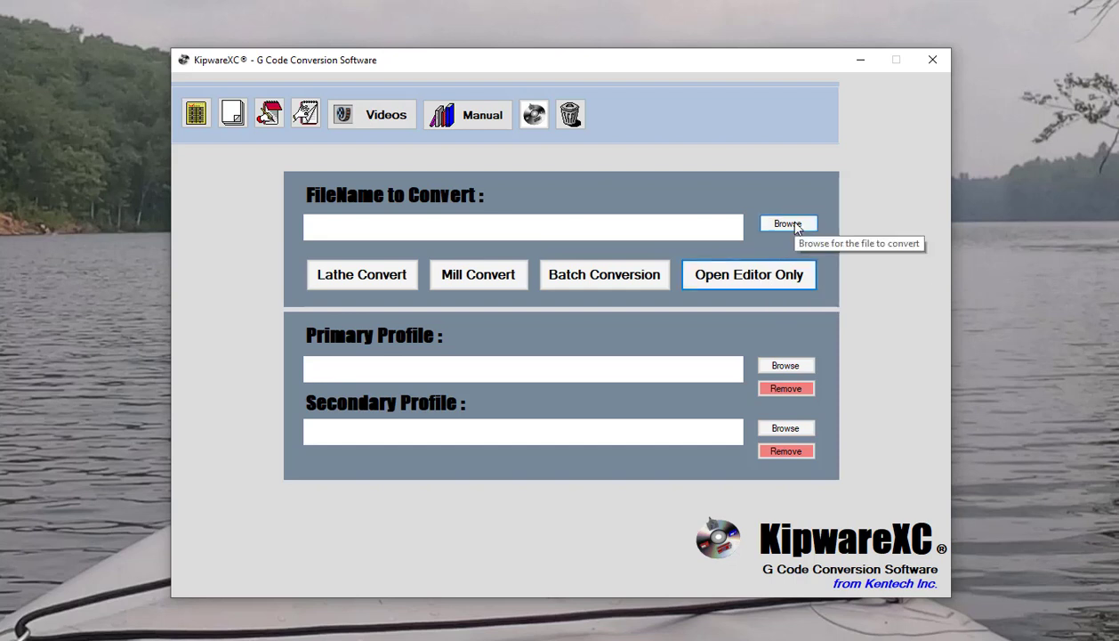
Browse to Sample_Program.nc as the FileName to Convert
click(787, 223)
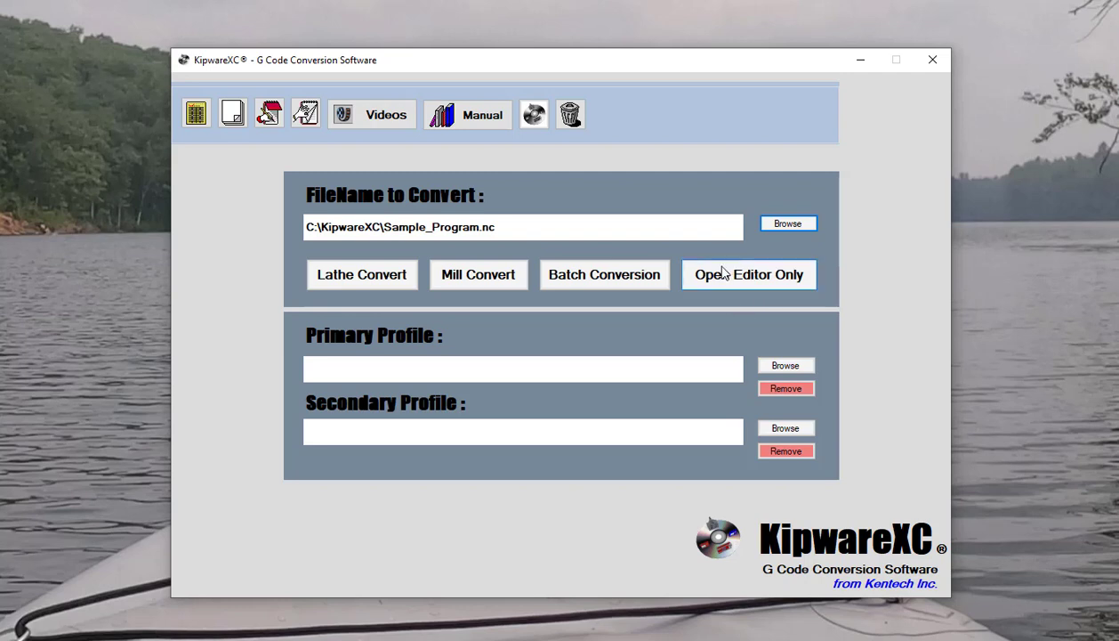
Load Sample_Program.nc into the Enhanced Editor without converting it
click(749, 274)
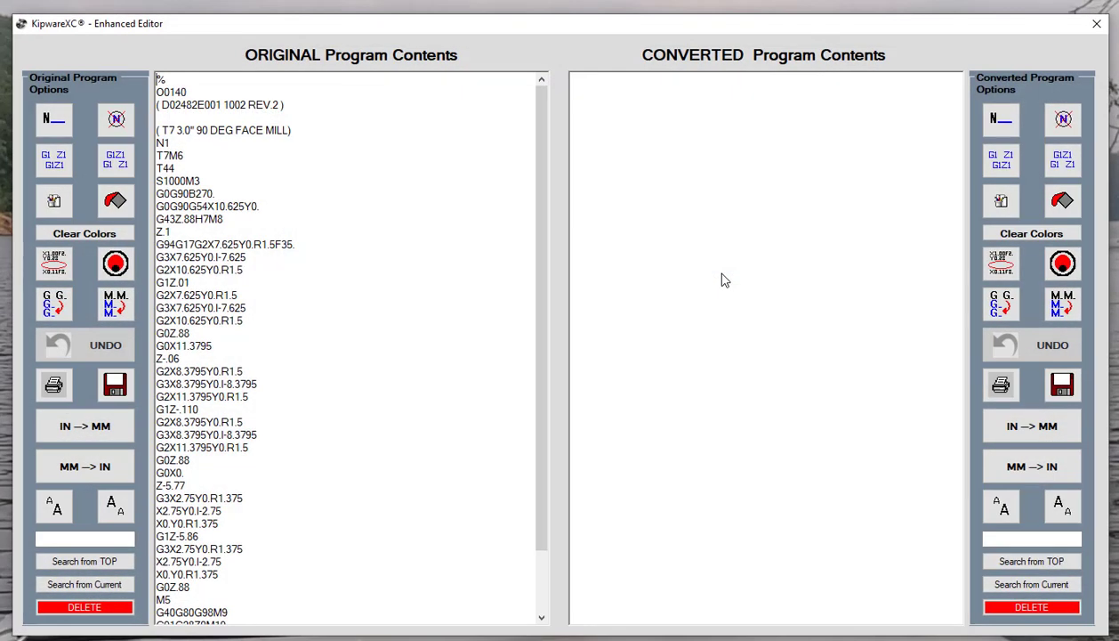
mouse_move(55, 125)
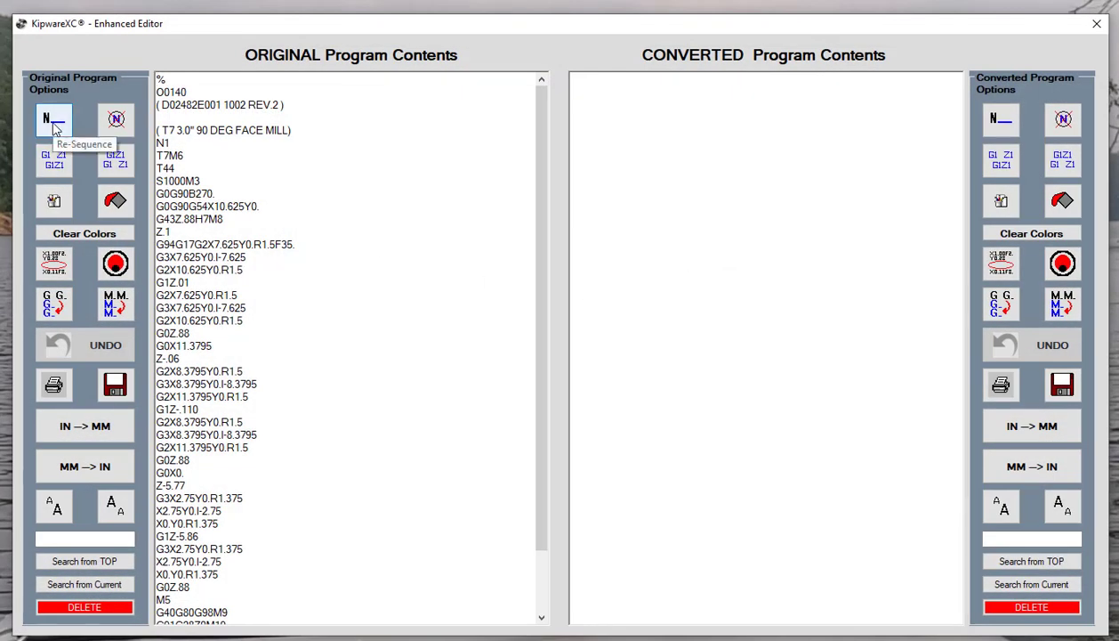
mouse_move(54, 164)
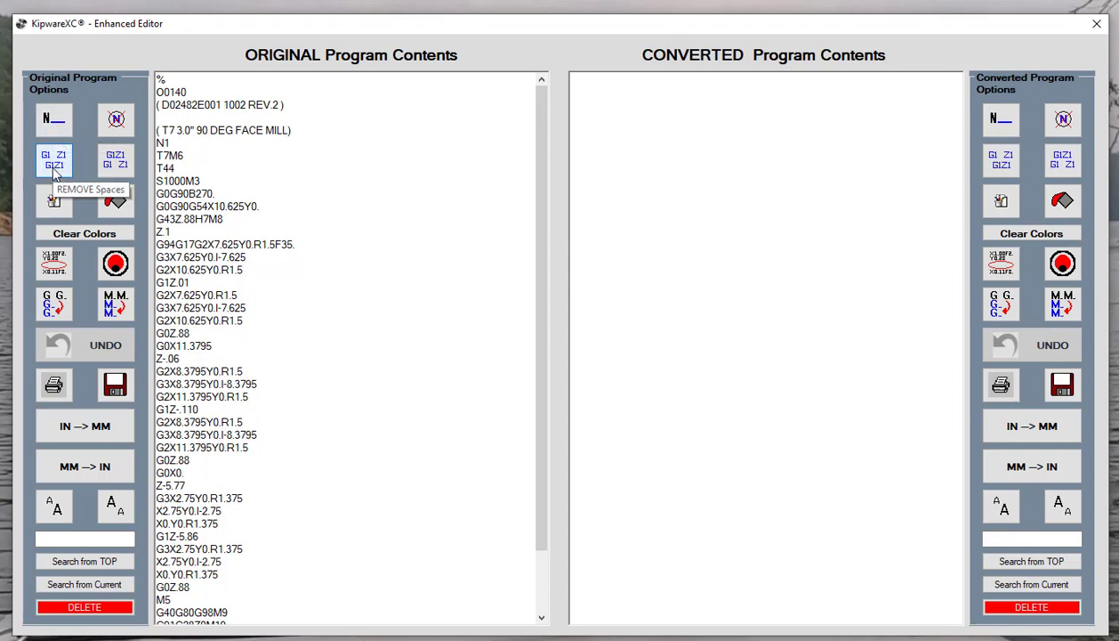
click(53, 200)
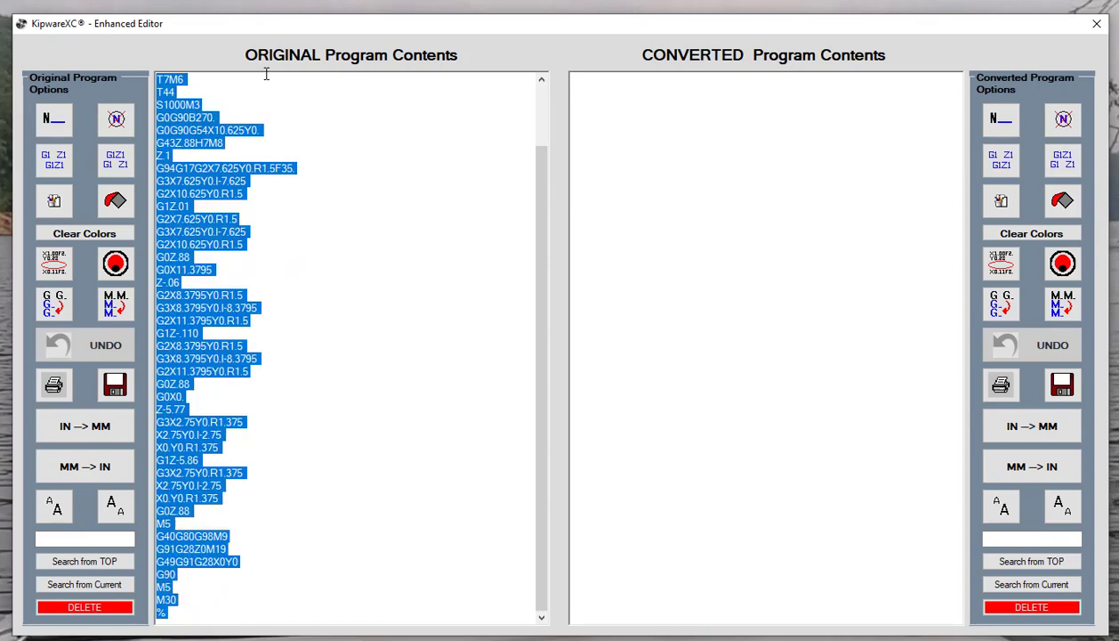
Copy the original G-code to the converted pane and open XC Override settings
click(600, 141)
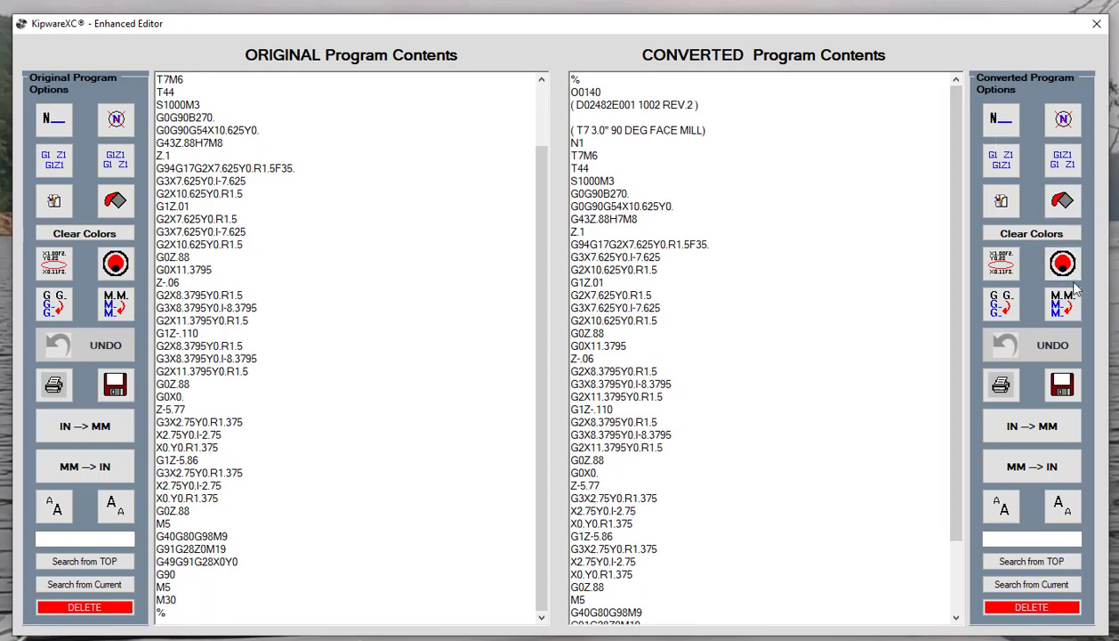
click(1061, 263)
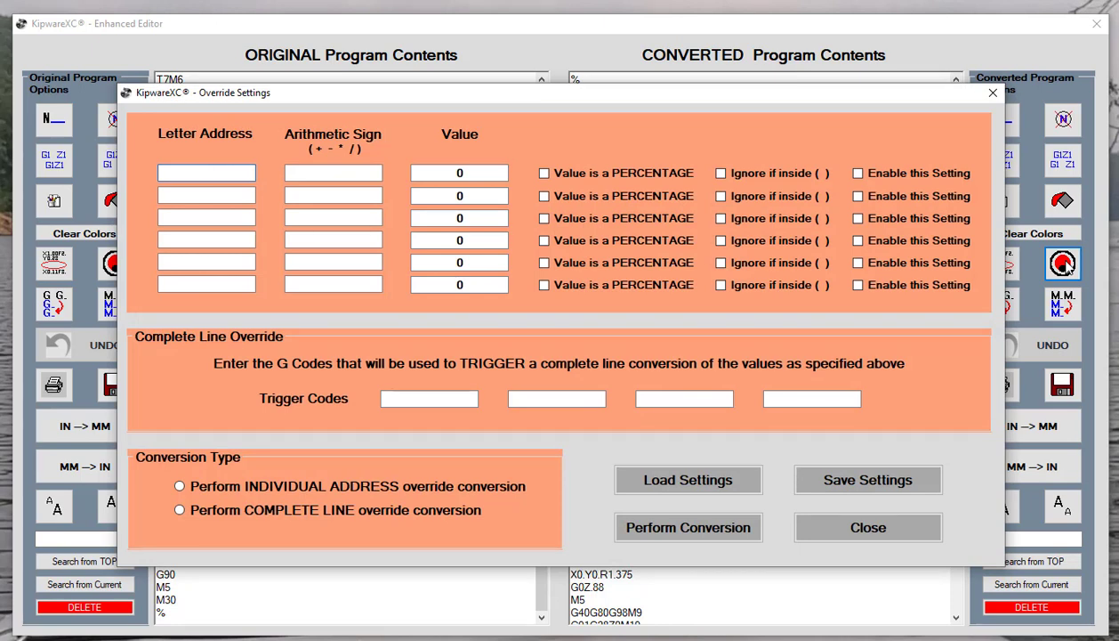
Add two enabled override rules: X * 2 and Y * 2
click(206, 173)
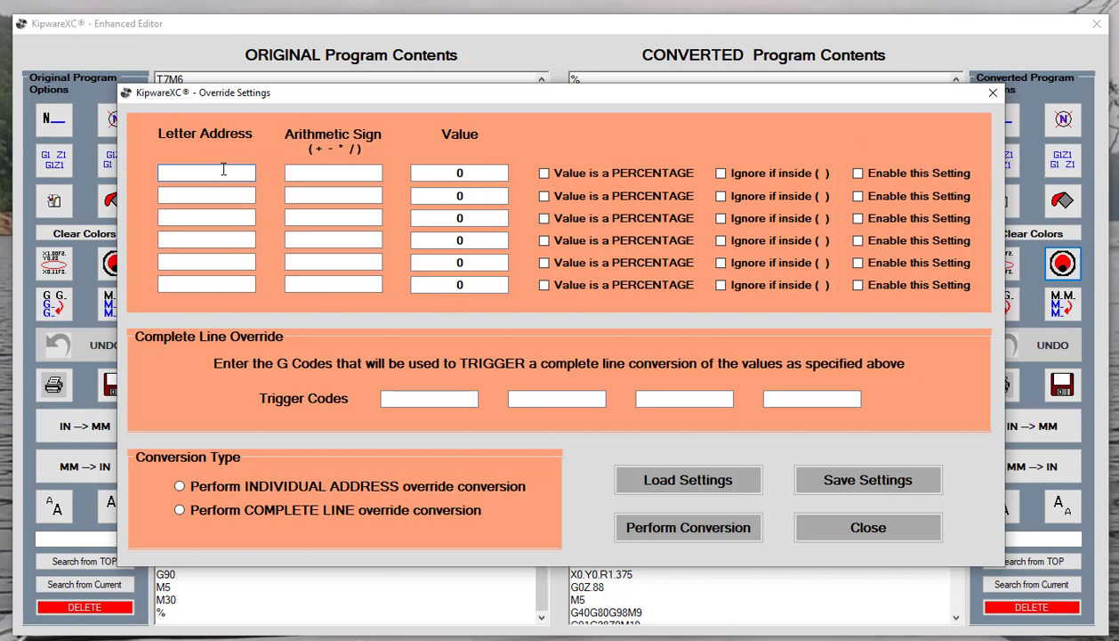
click(206, 173)
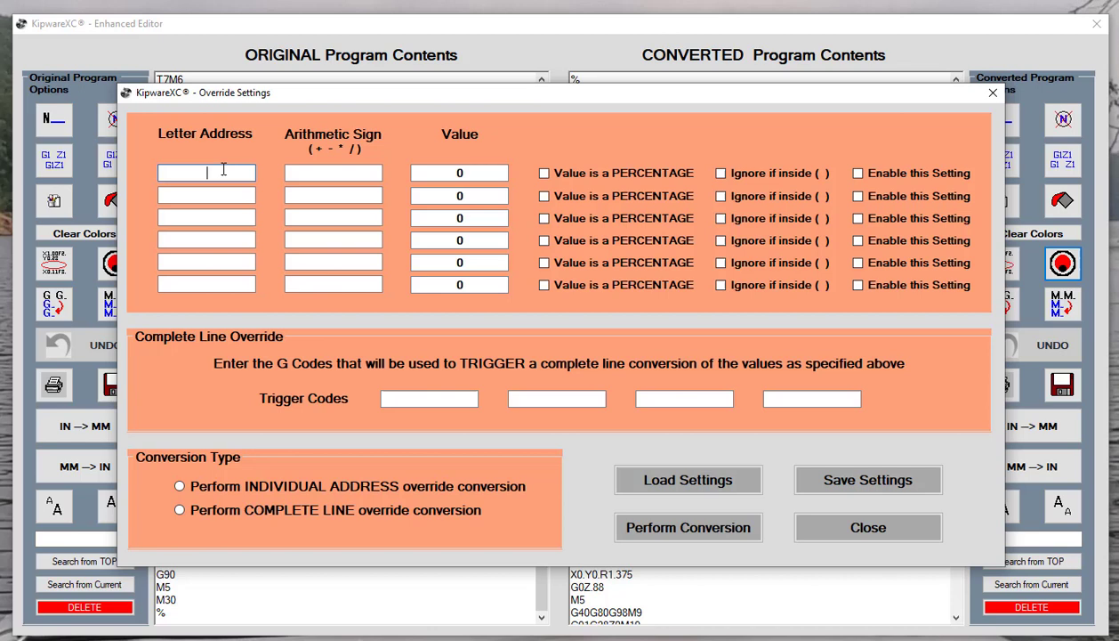
text(x)
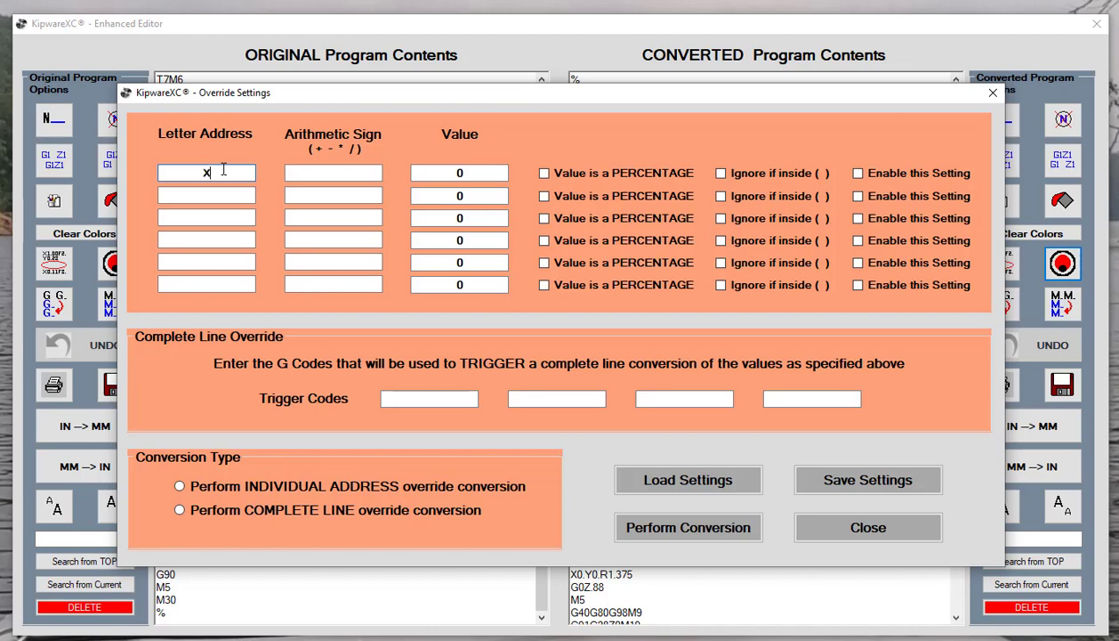
click(333, 173)
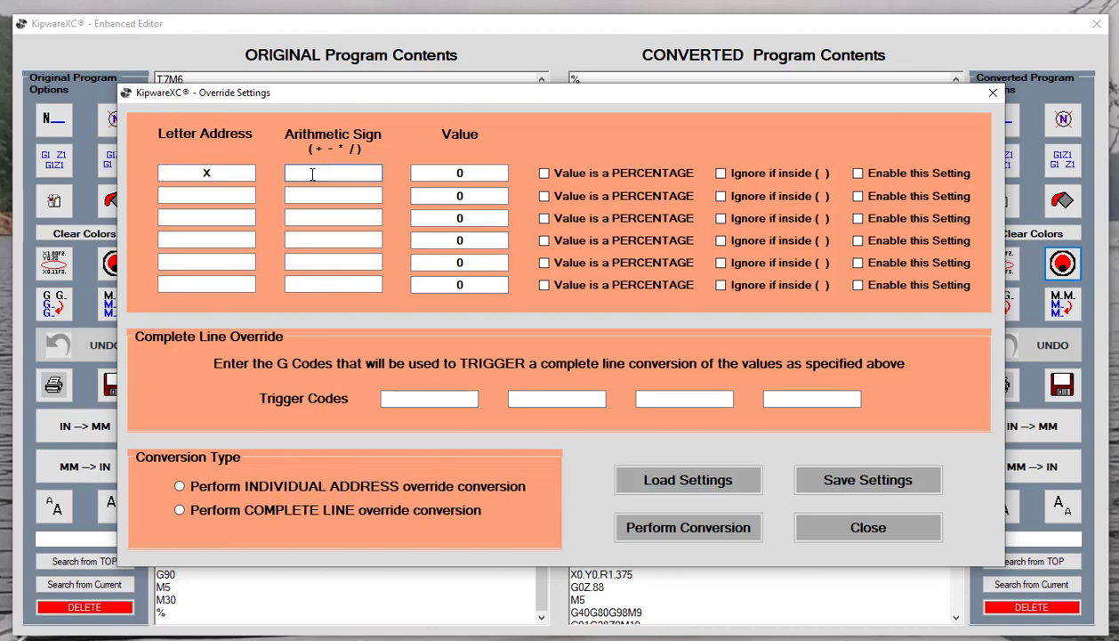
text(*)
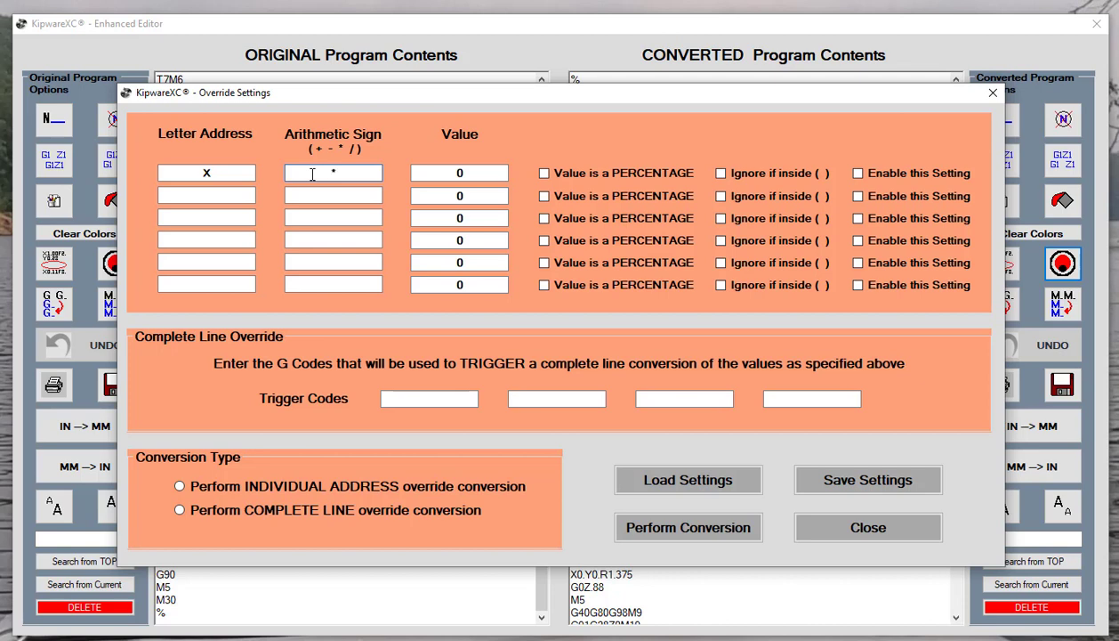
text(2)
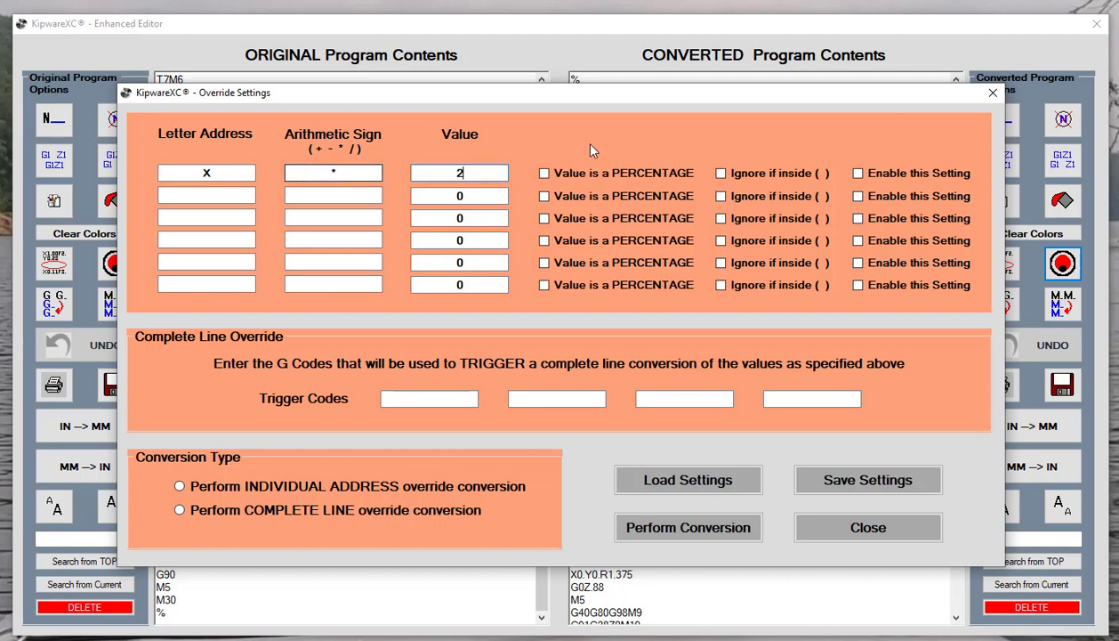
click(858, 173)
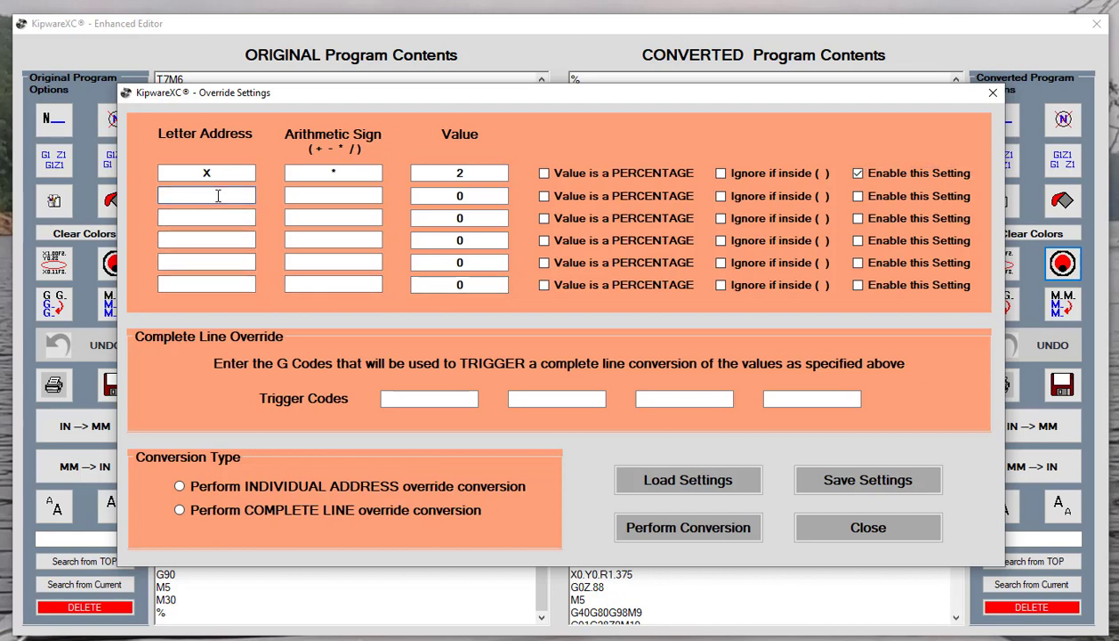
text(Y)
click(459, 196)
text(2)
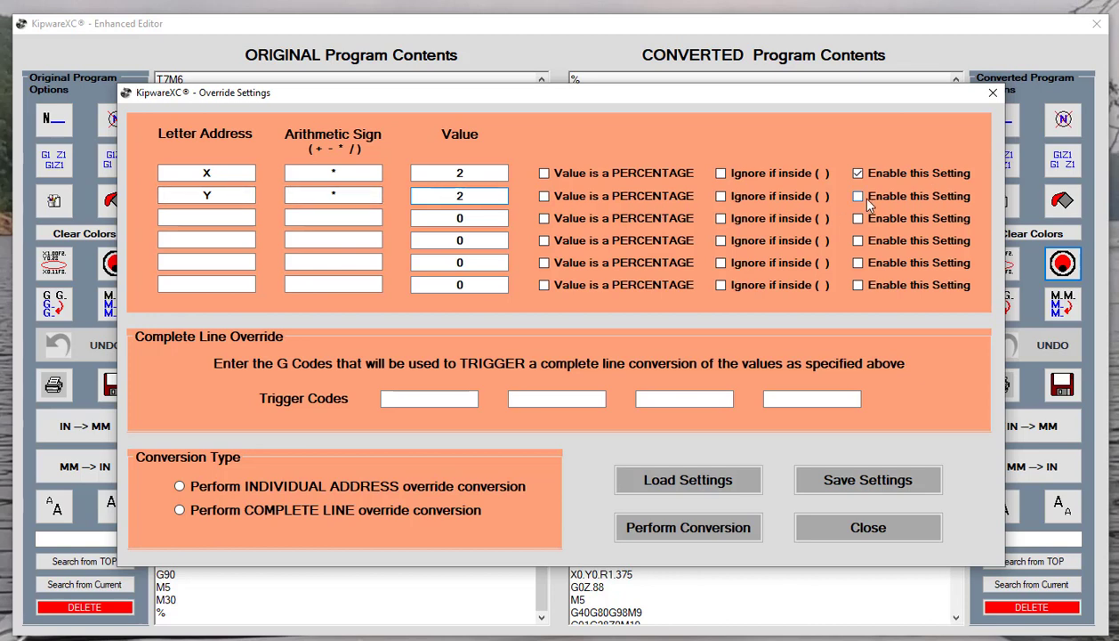
click(858, 196)
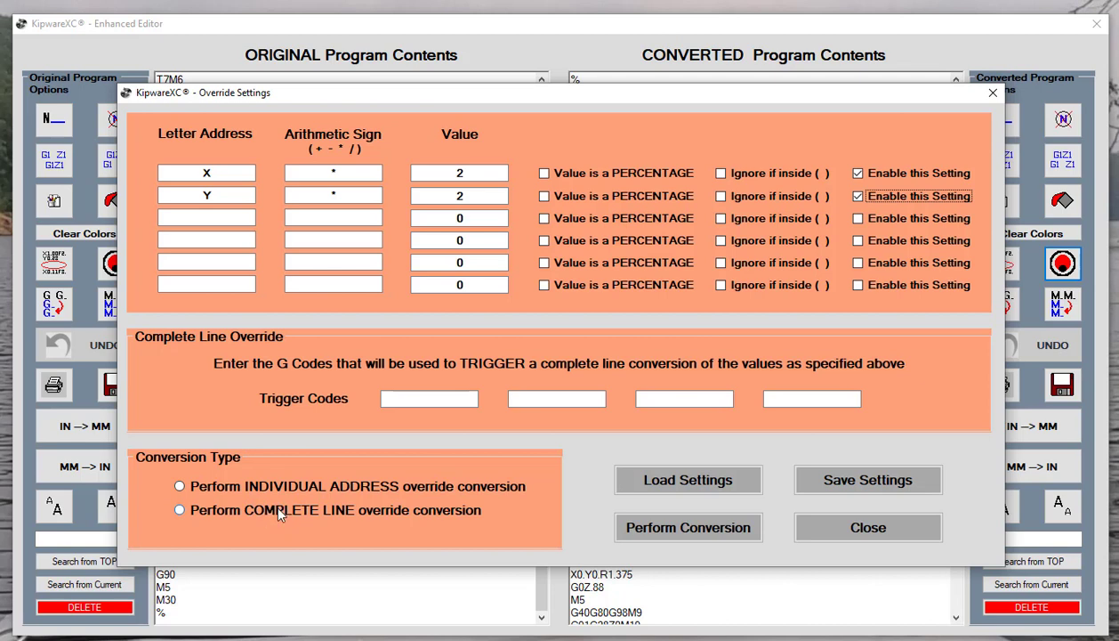
Run a complete-line override conversion triggered by G3, doubling X and Y there
click(429, 398)
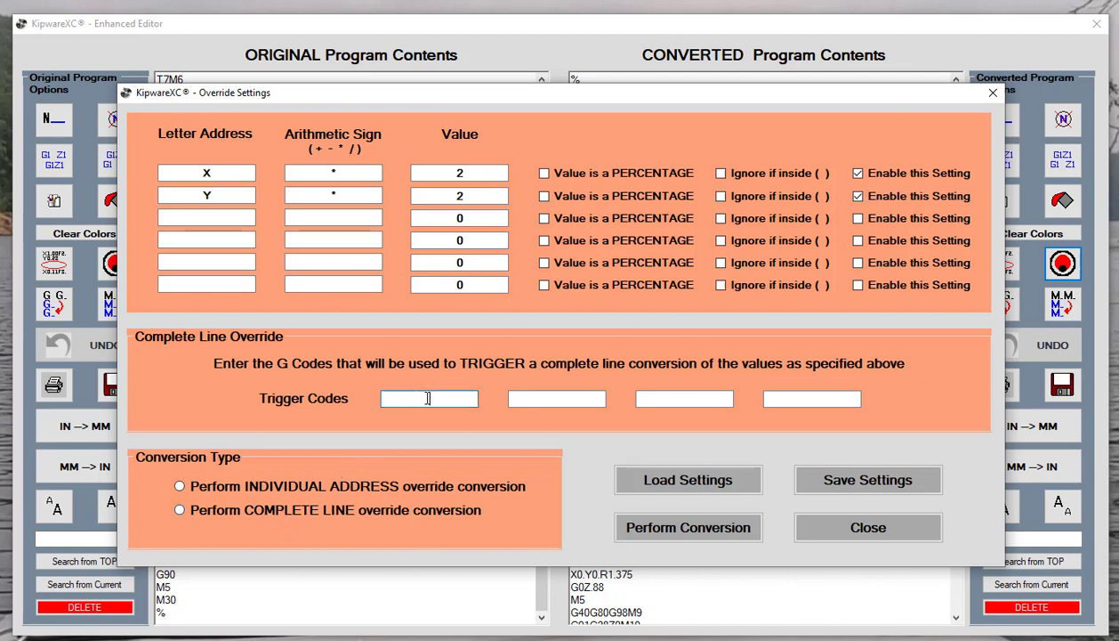
text(G3)
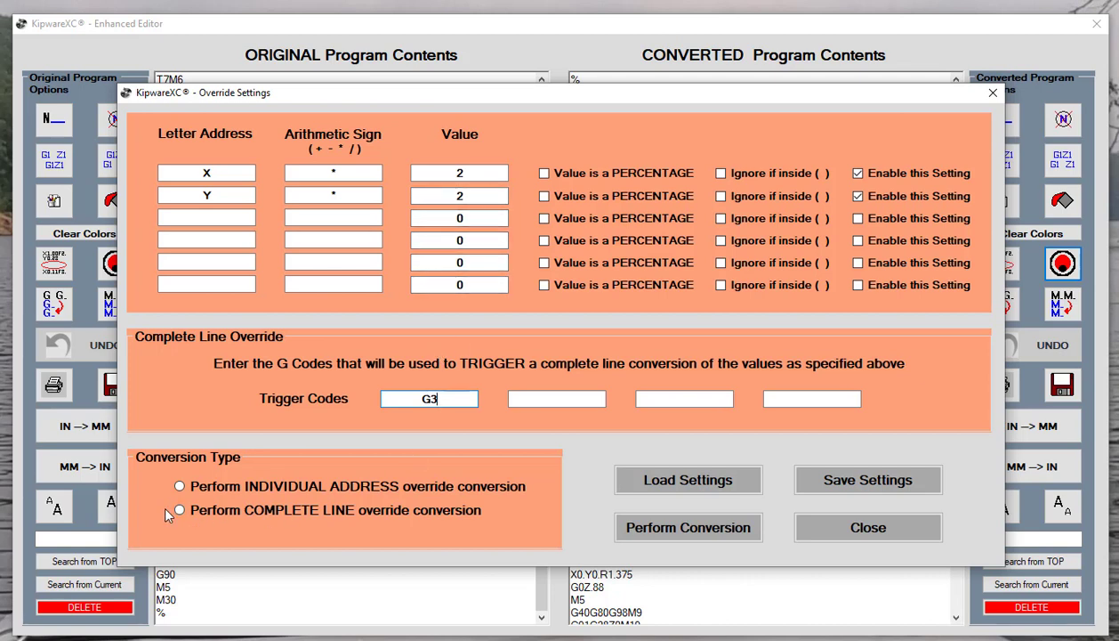
click(179, 511)
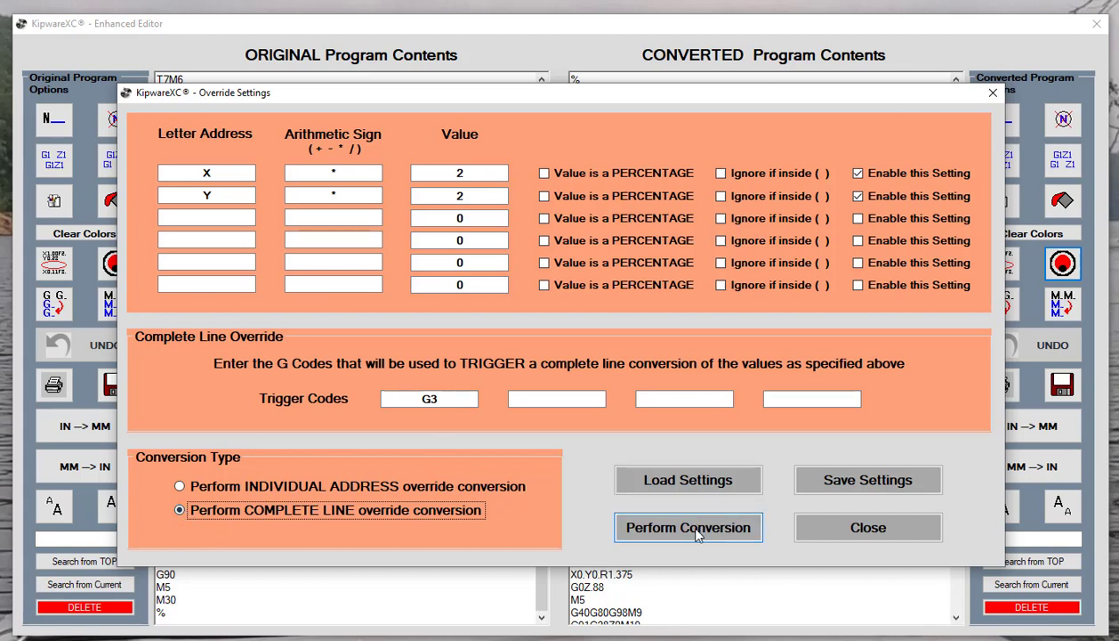
click(689, 527)
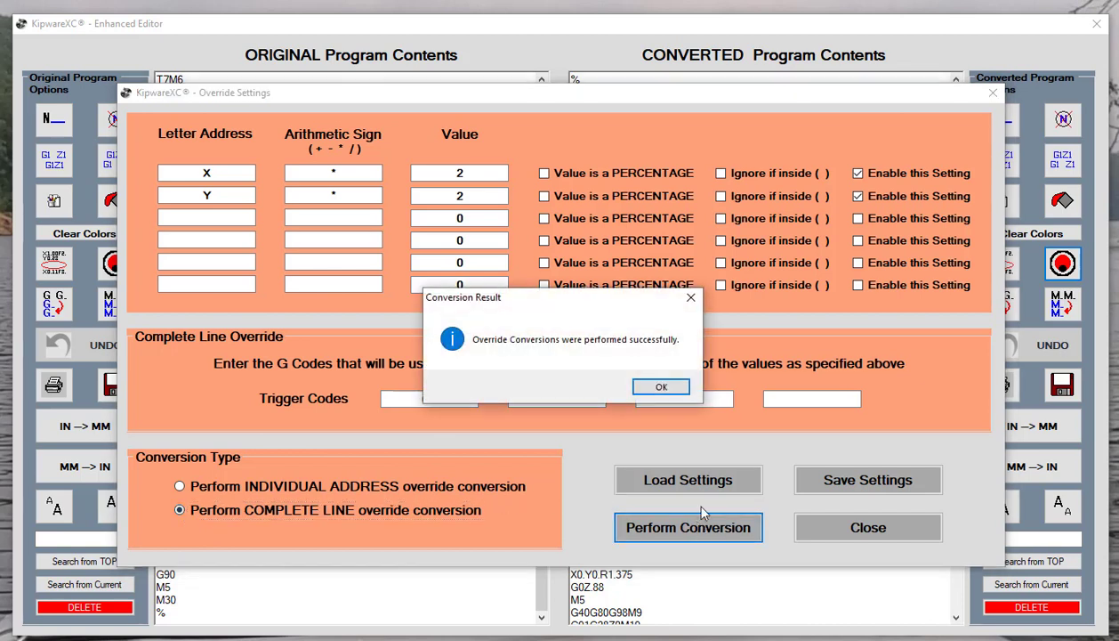
click(660, 386)
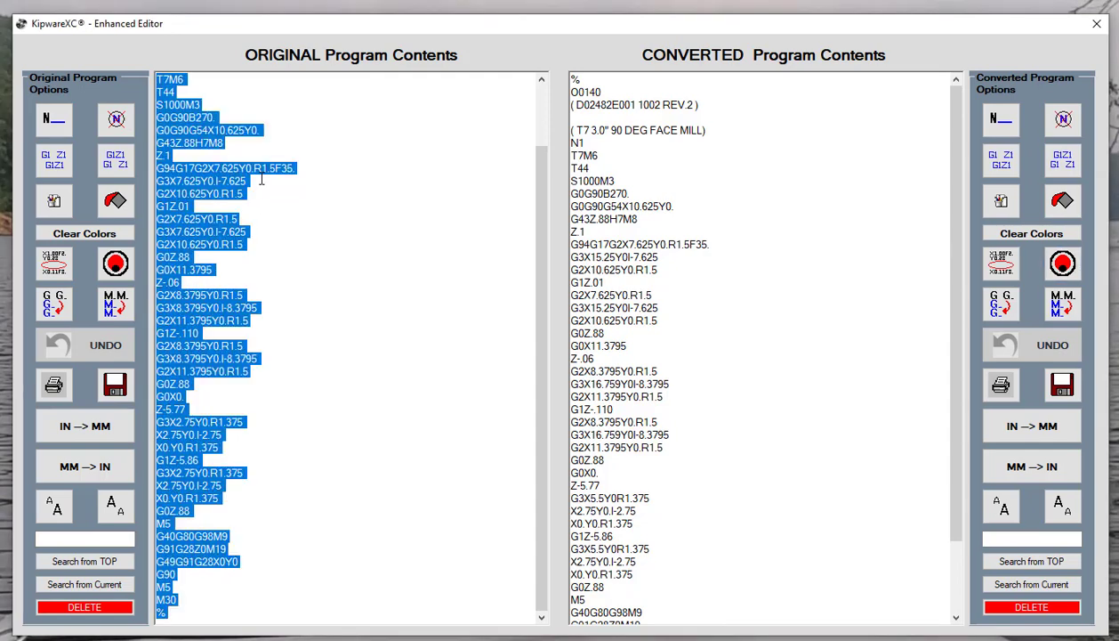
Reopen XC Override after checking the converted line G3X15.25Y0I-7.625
click(204, 181)
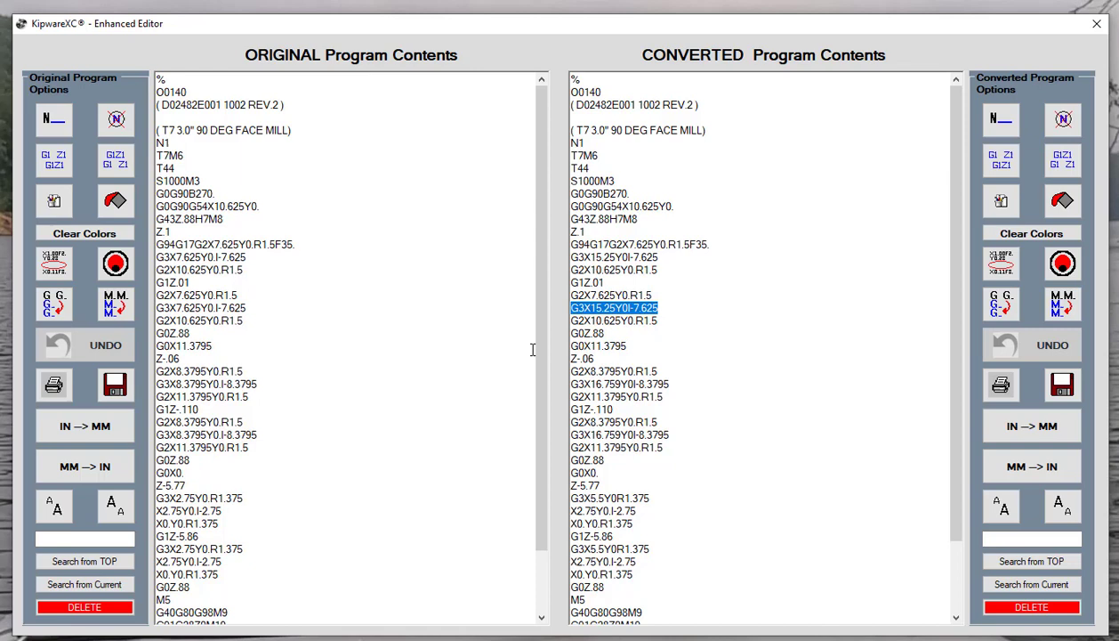
mouse_move(252, 309)
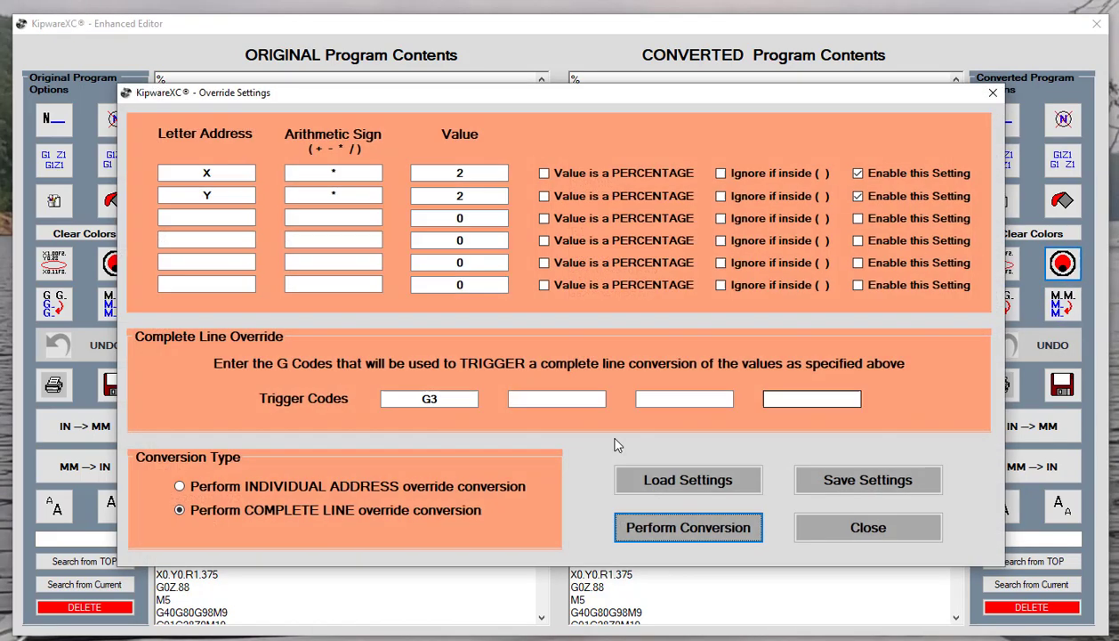
Rerun the override as individual-address conversion, doubling X and Y on every line
click(180, 487)
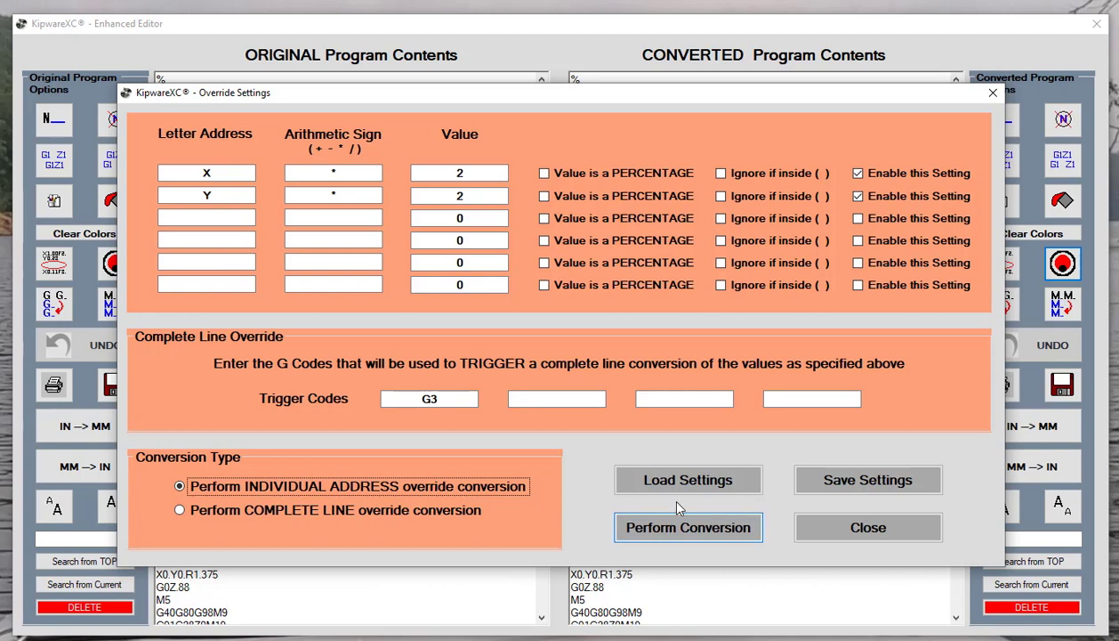
click(688, 527)
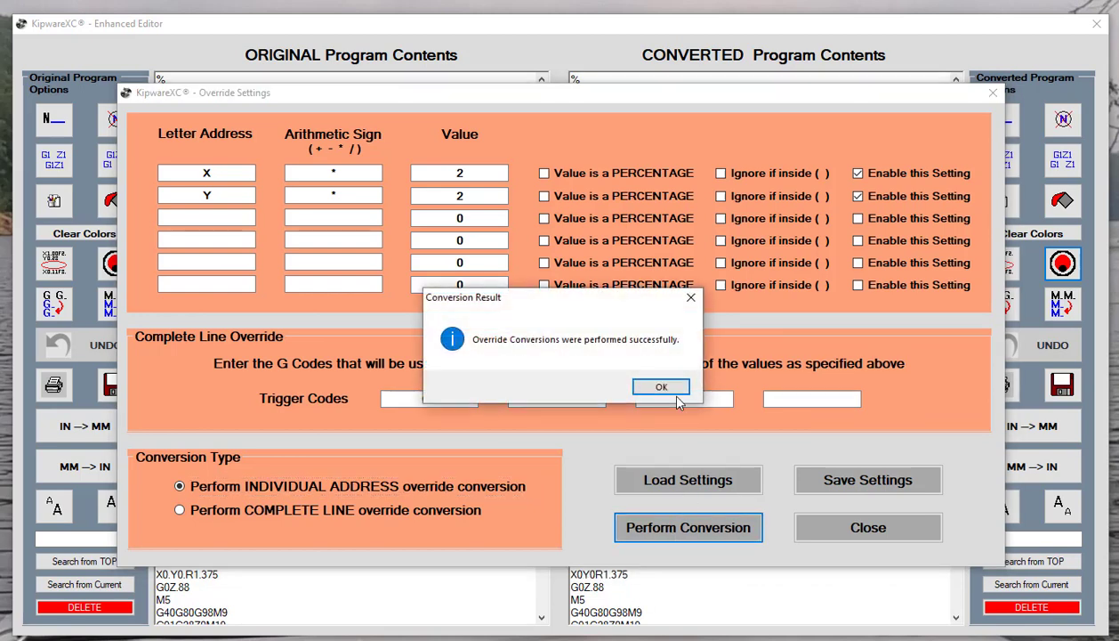
click(661, 386)
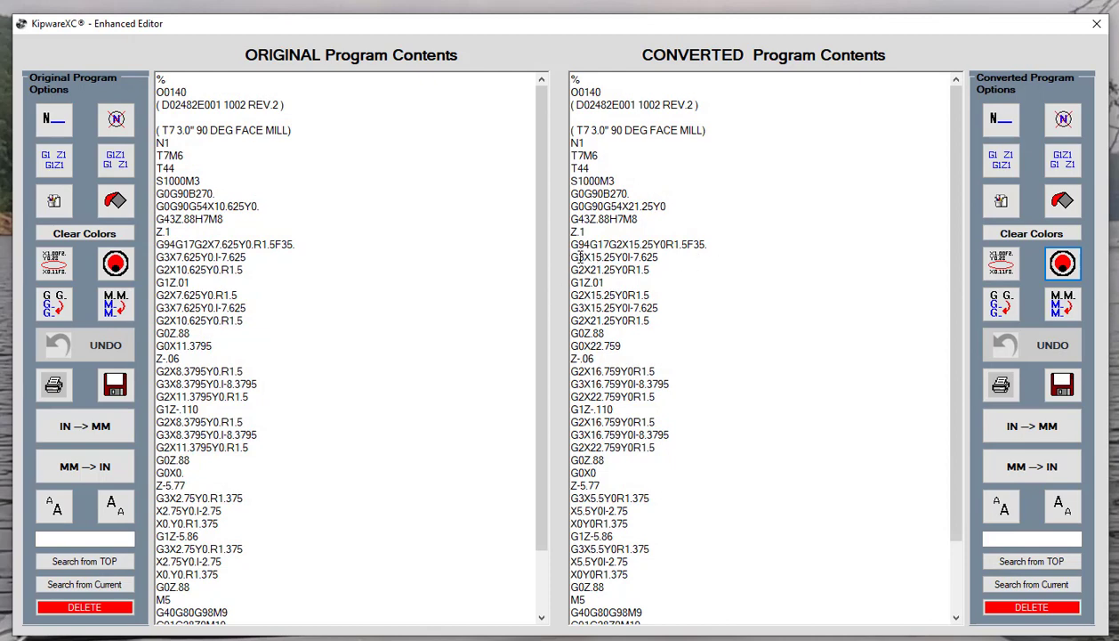
drag(582, 257, 645, 269)
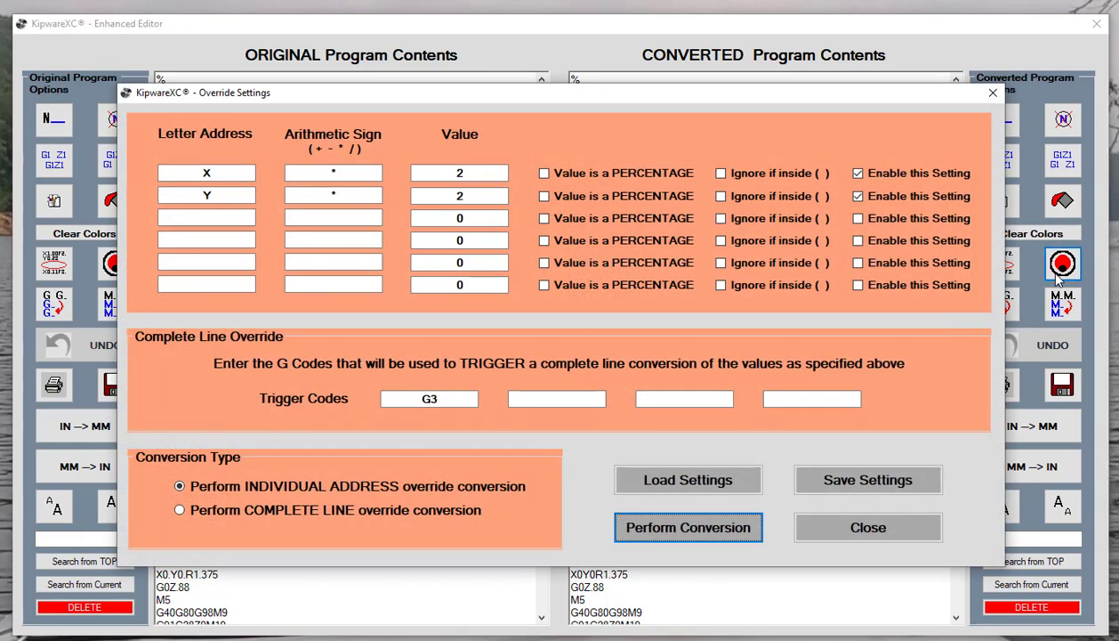
mouse_move(689, 478)
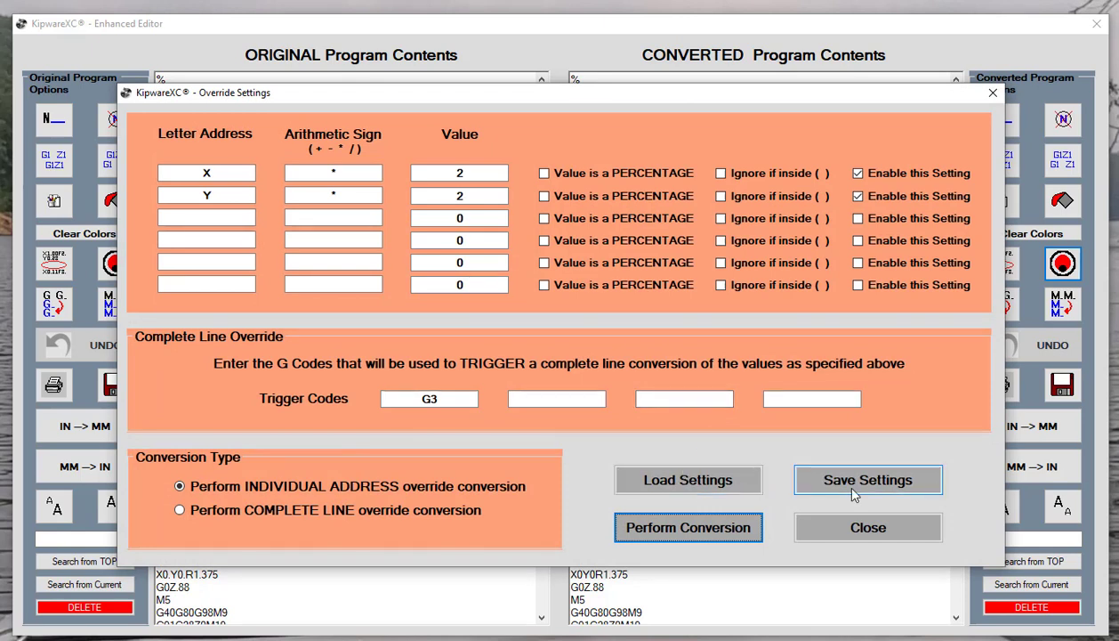
mouse_move(854, 494)
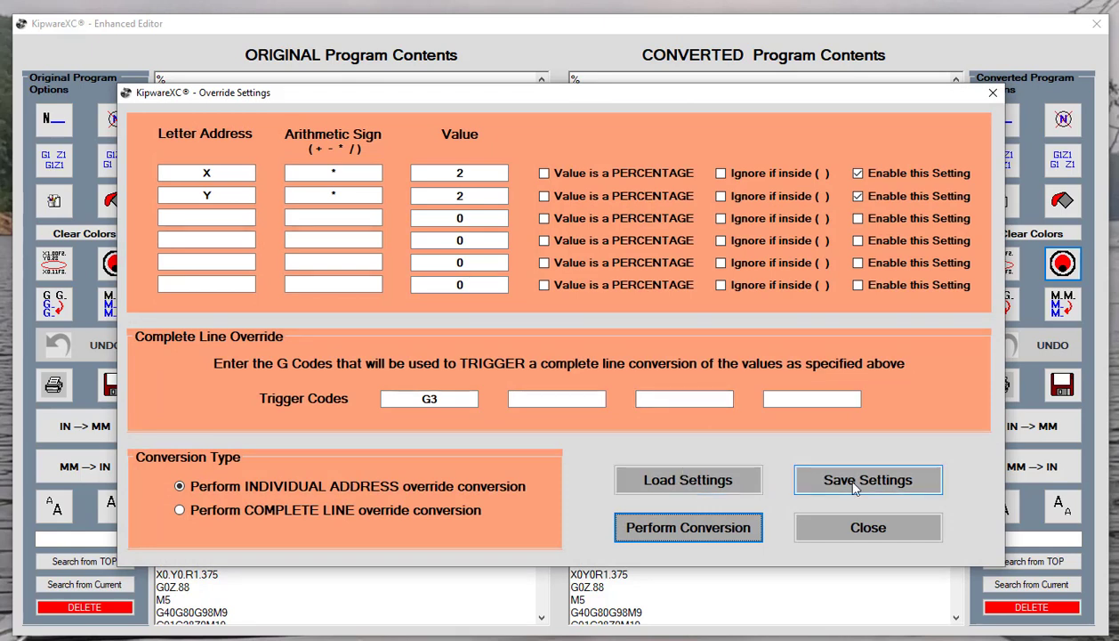